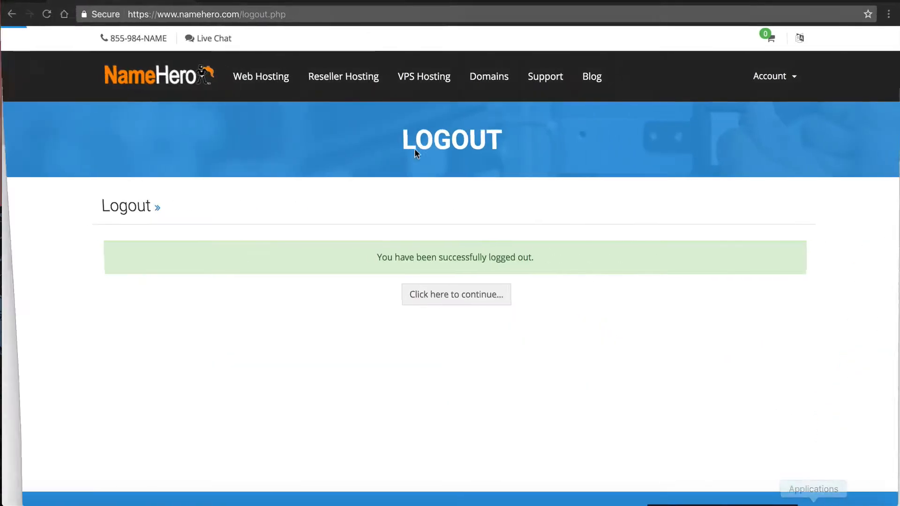
Step: Log into the NameHero client area with email, password and the two-factor code
left_click(455, 295)
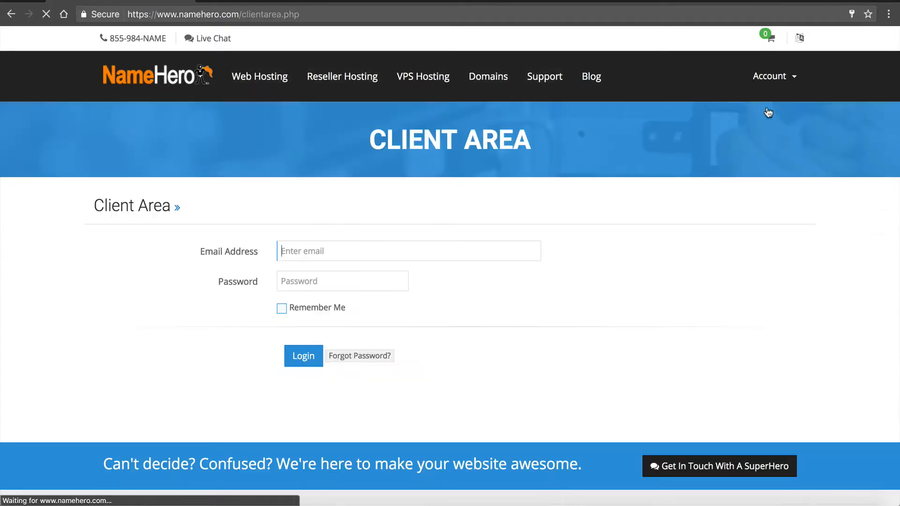
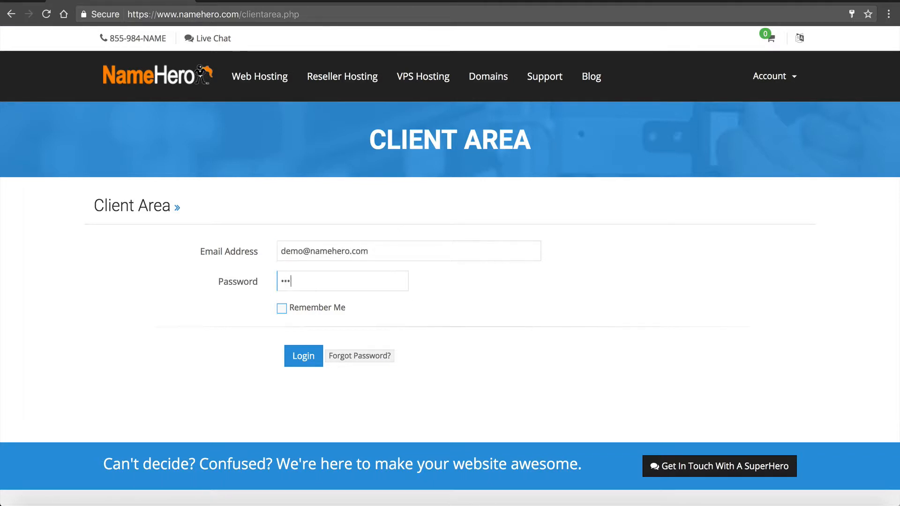
left_click(303, 356)
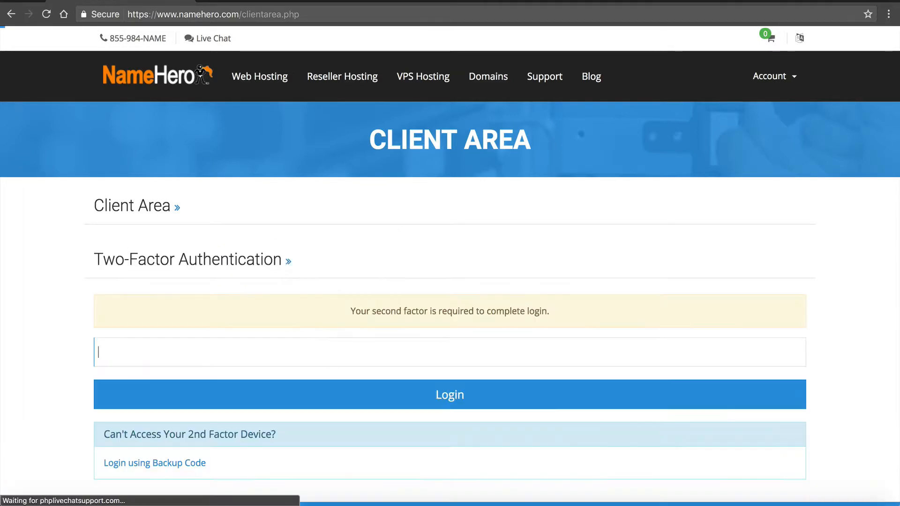
mouse_move(393, 299)
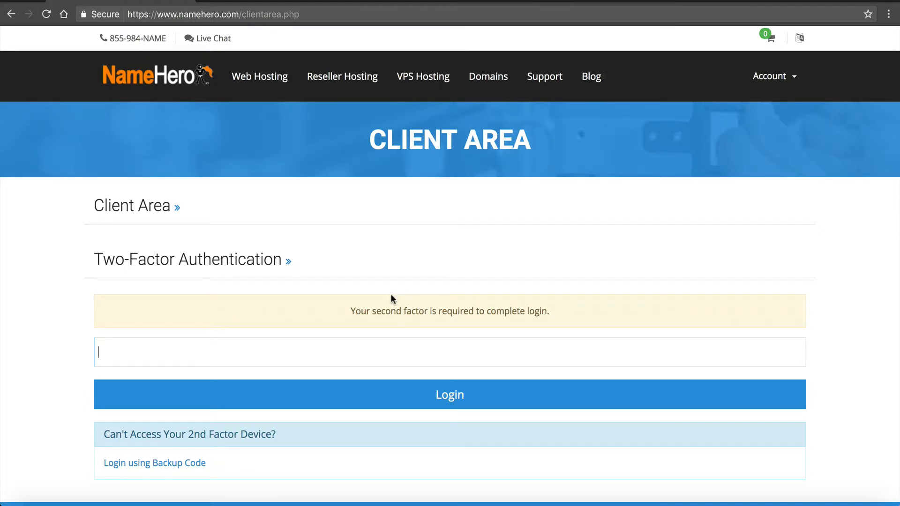
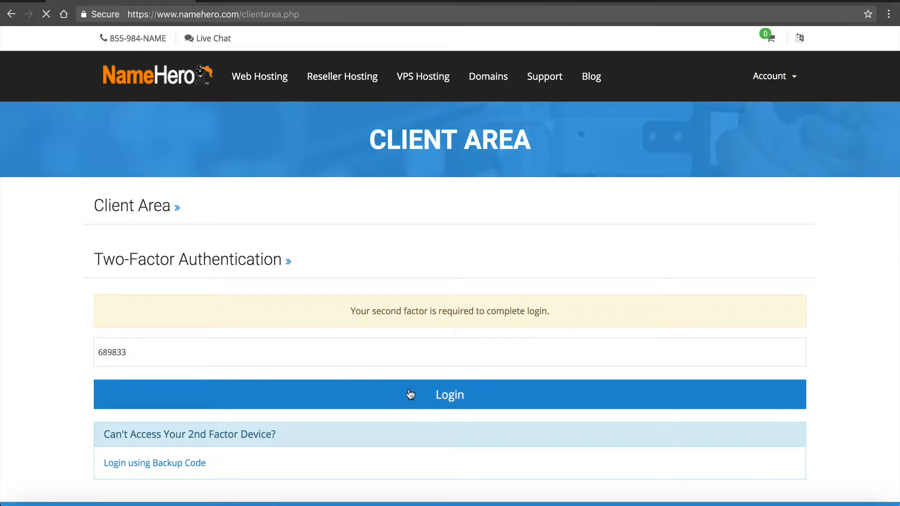
left_click(450, 394)
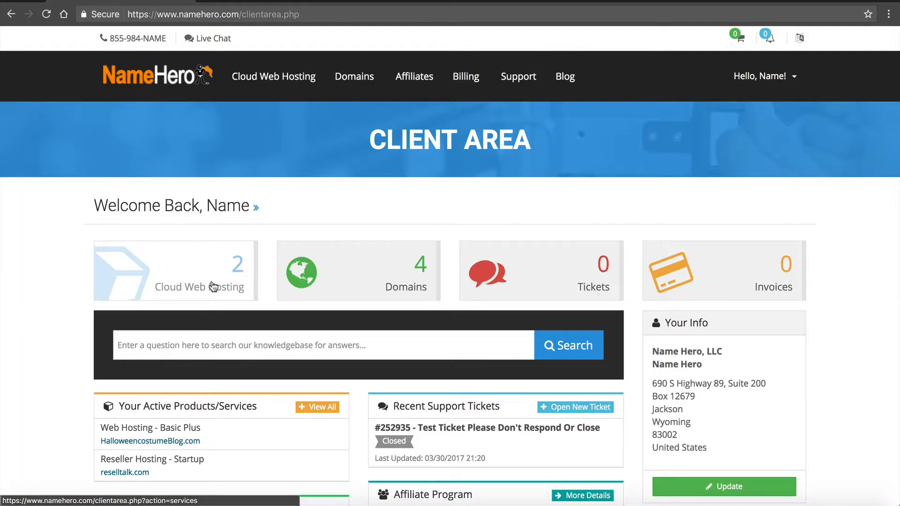
Step: Open the Basic Plus cloud hosting plan and log into its cPanel
left_click(175, 270)
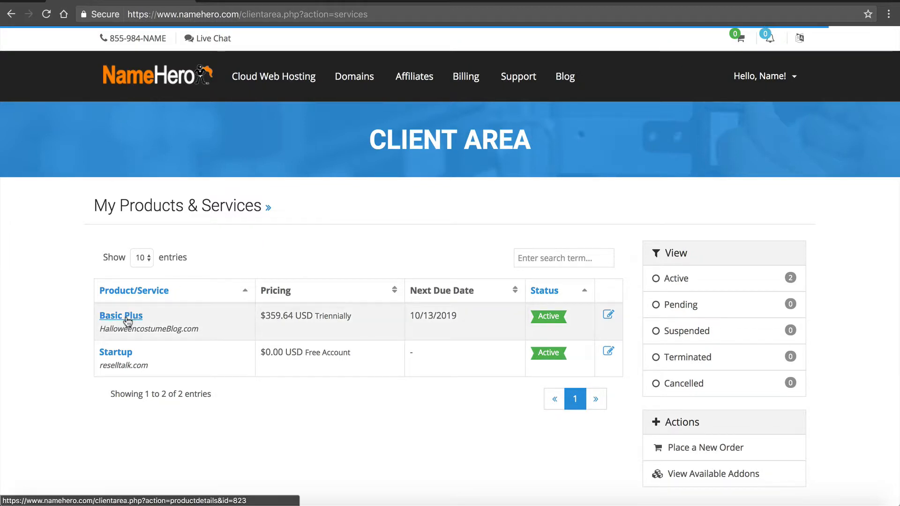
left_click(120, 316)
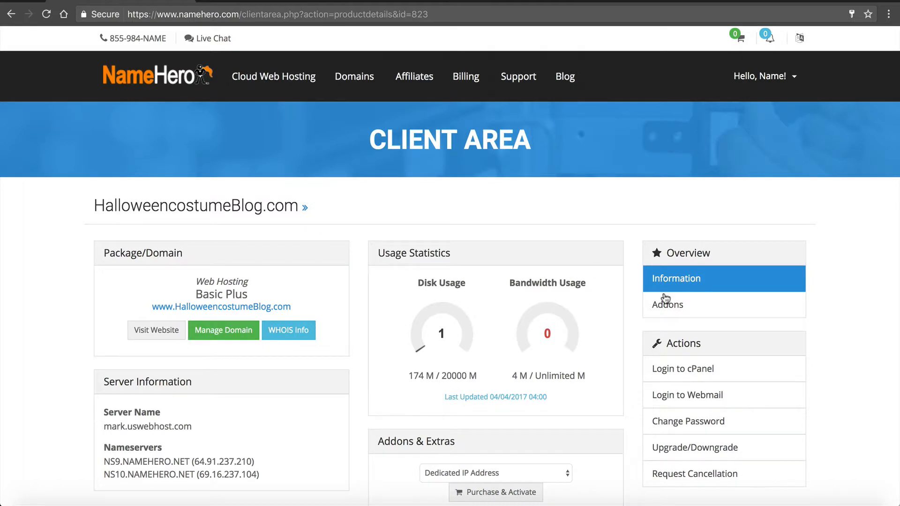
left_click(683, 368)
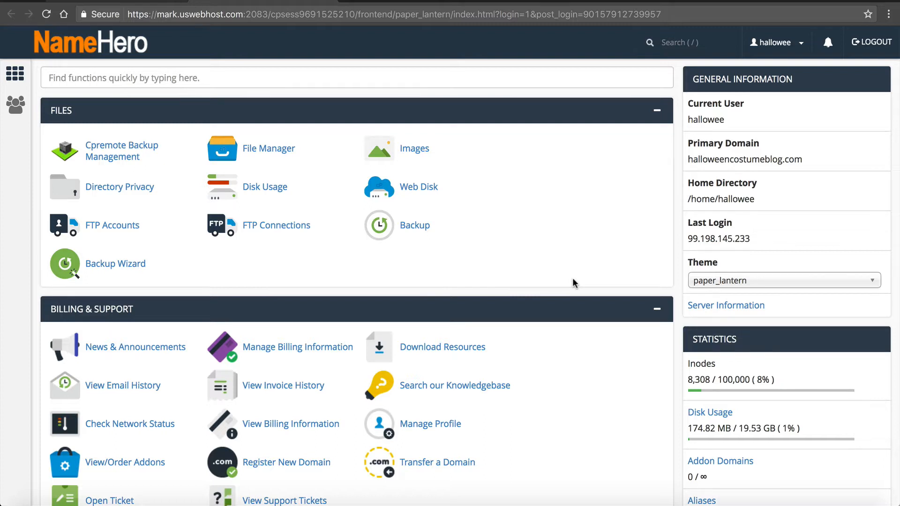
Step: Search cPanel functions for 'php' and open Select PHP Version
left_click(356, 77)
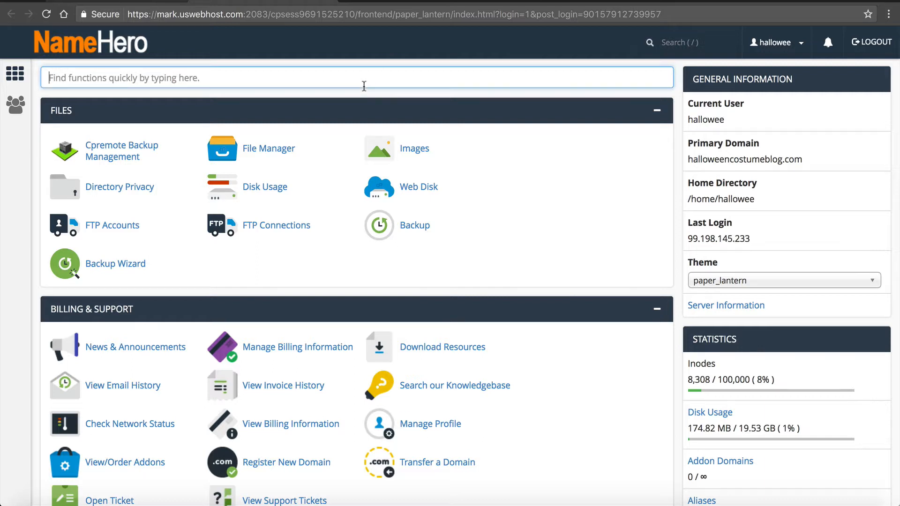
type("php")
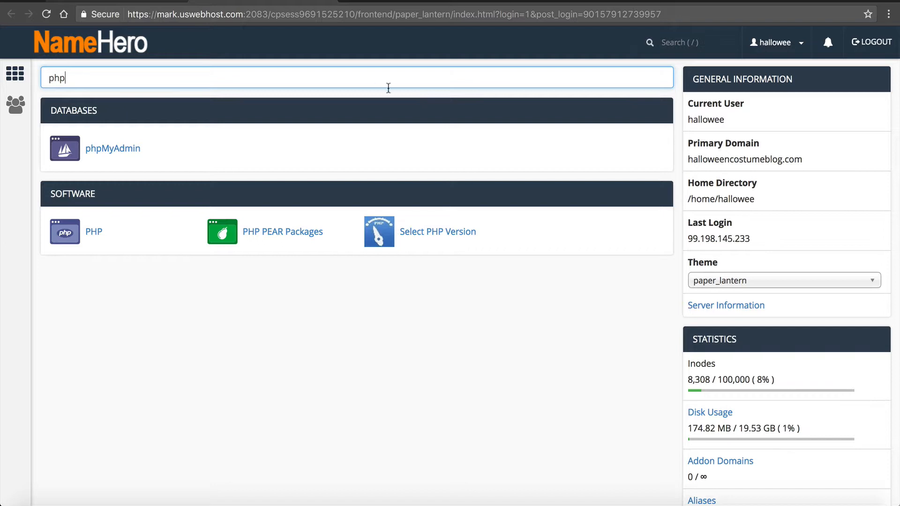
mouse_move(438, 232)
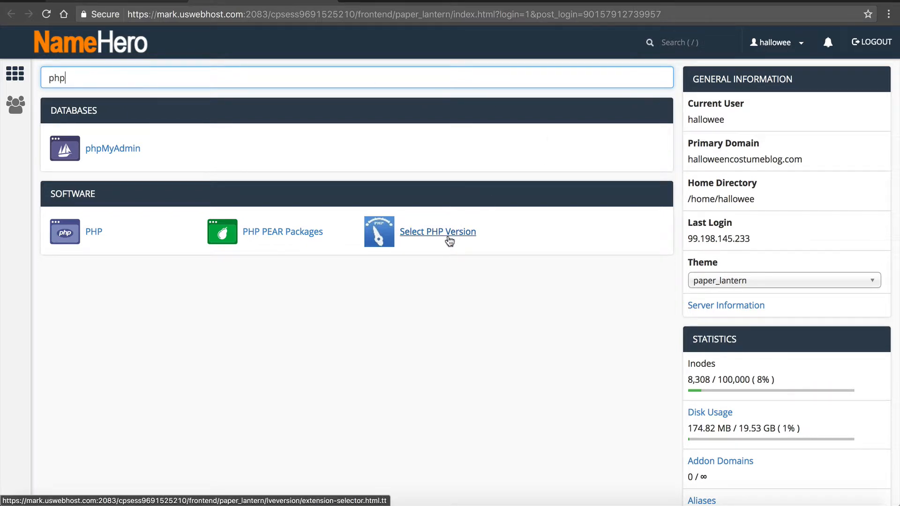
left_click(438, 231)
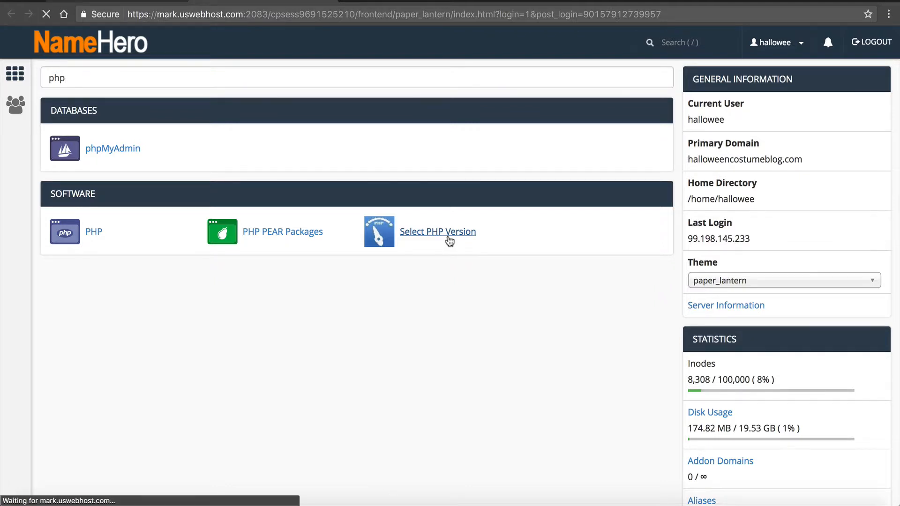
left_click(438, 232)
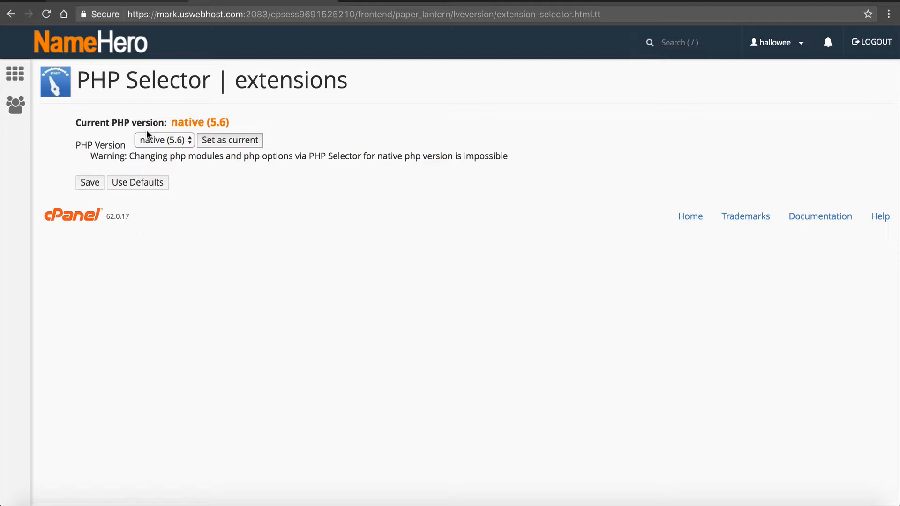
Step: Choose PHP 7.0 from the version dropdown and set it as current
left_click(163, 140)
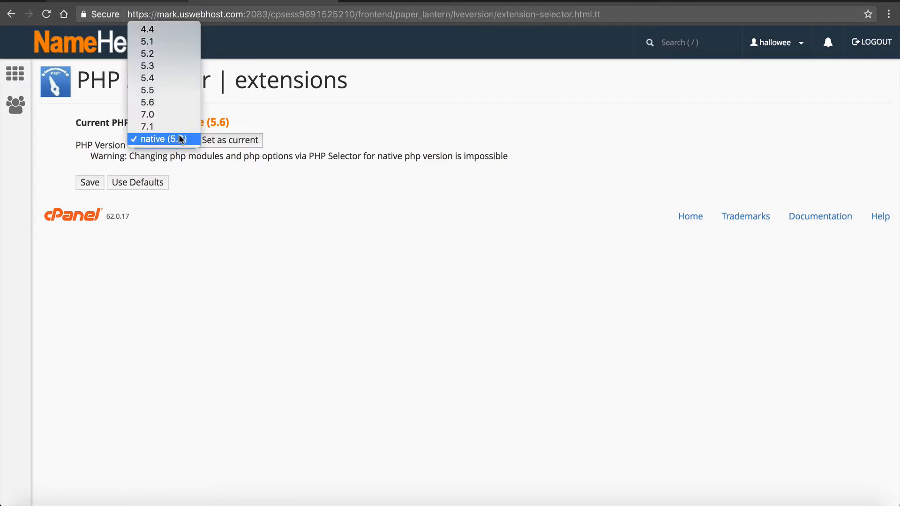
mouse_move(147, 115)
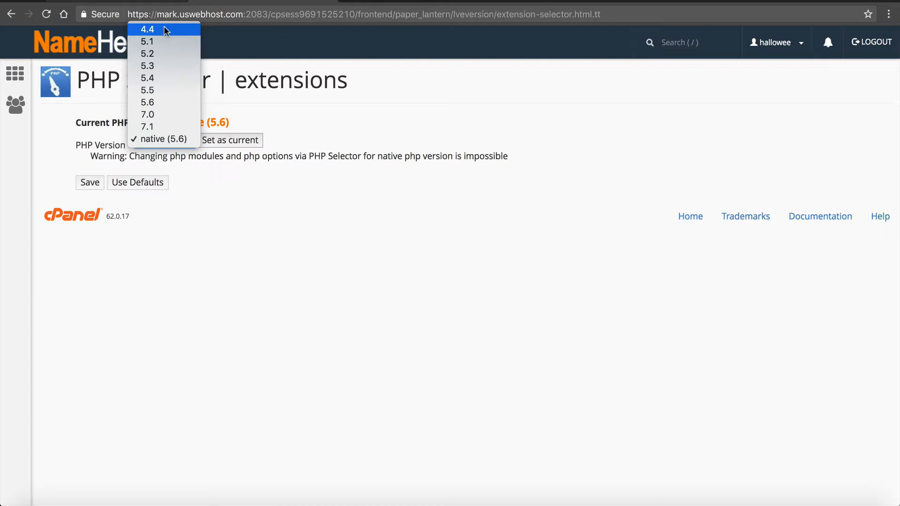
mouse_move(147, 42)
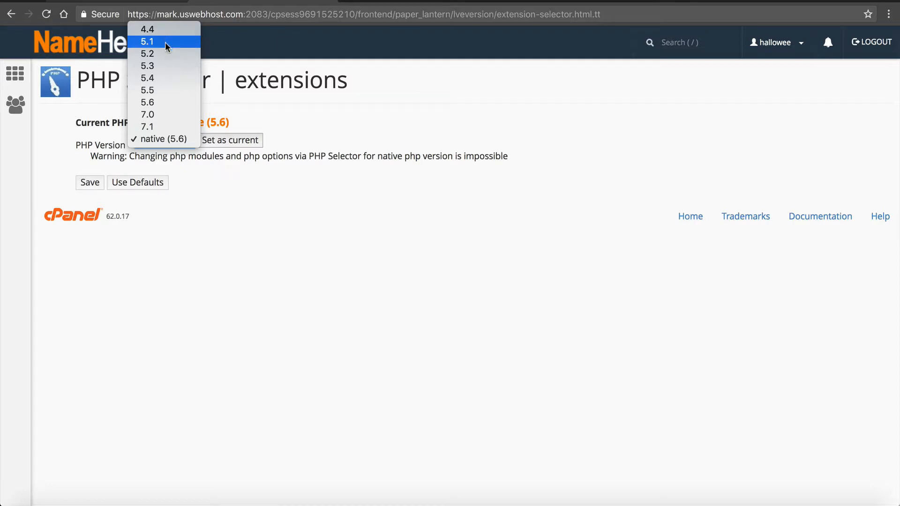
mouse_move(162, 90)
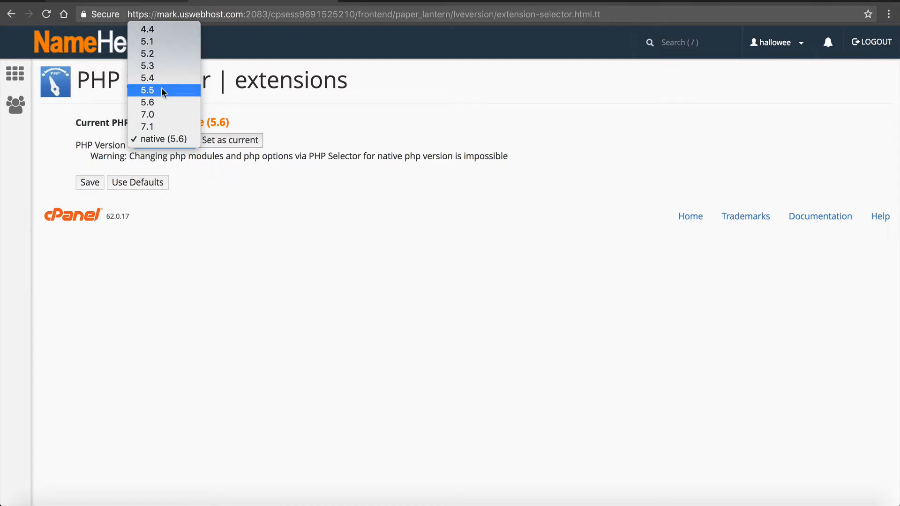
mouse_move(163, 115)
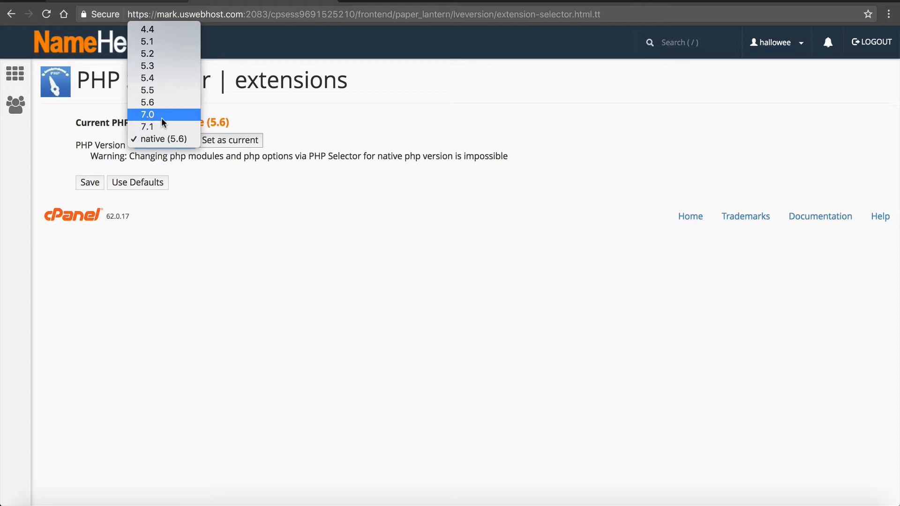
left_click(147, 114)
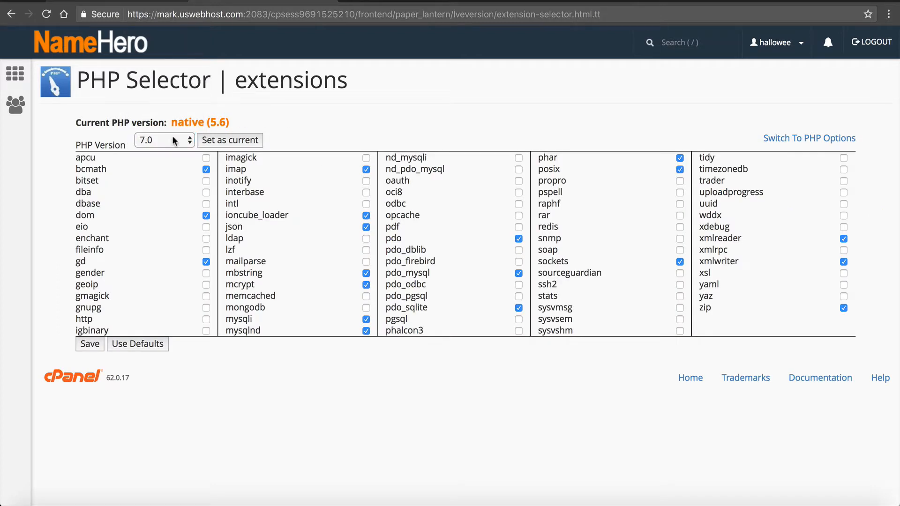
left_click(229, 140)
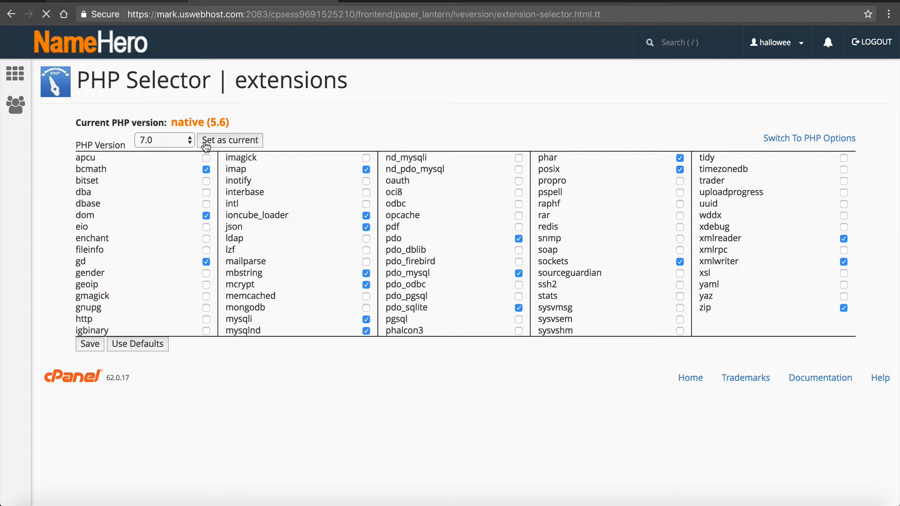
left_click(229, 141)
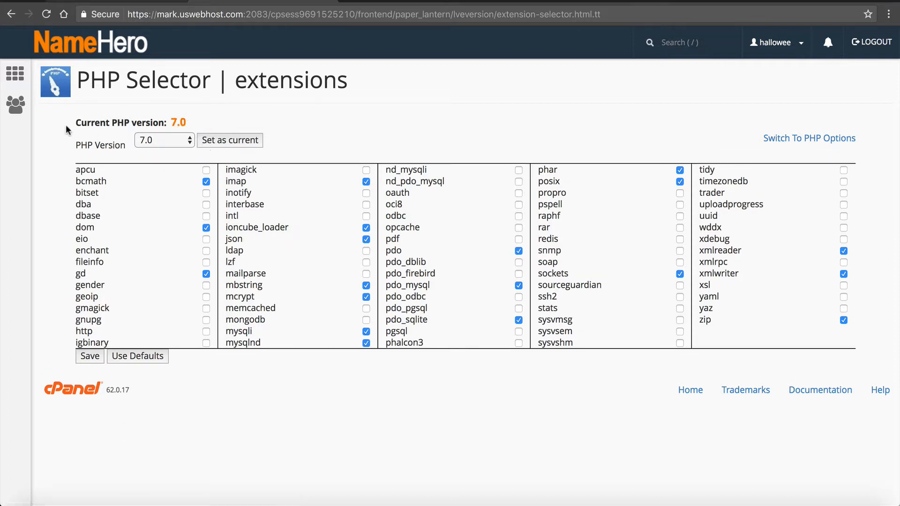
mouse_move(213, 117)
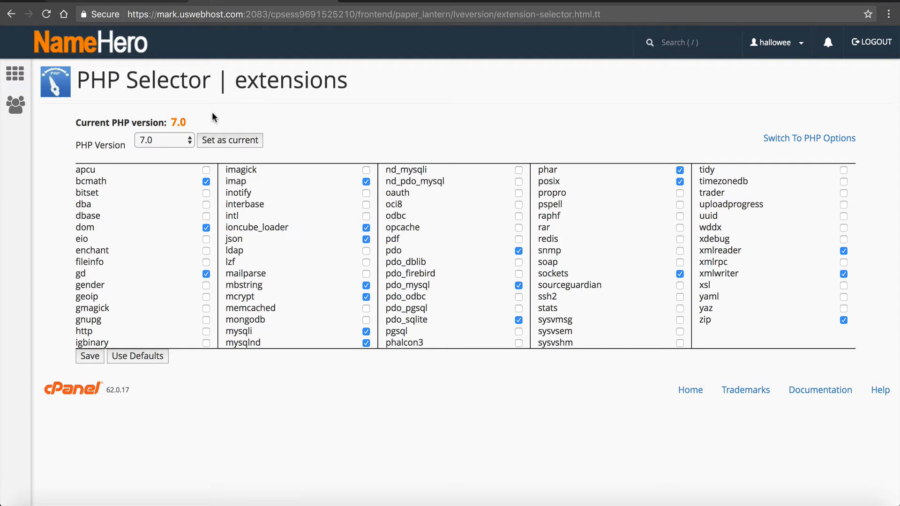
mouse_move(452, 277)
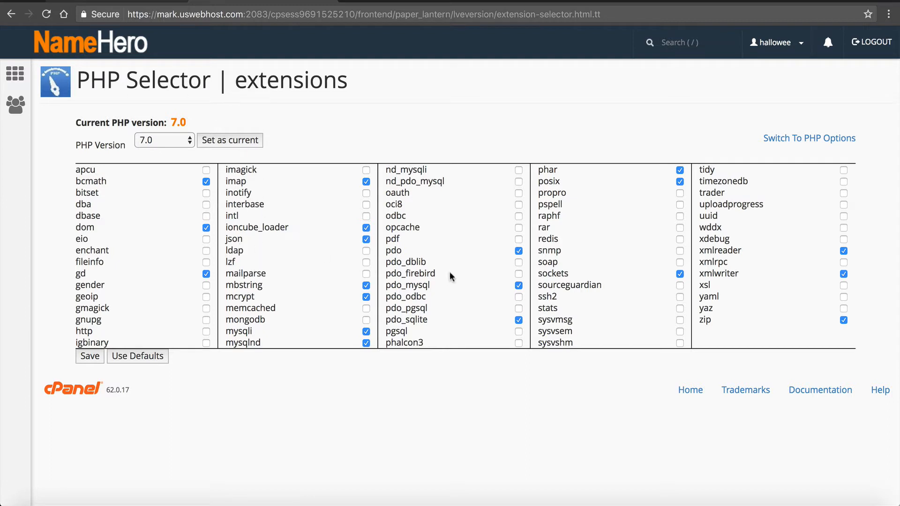
mouse_move(729, 303)
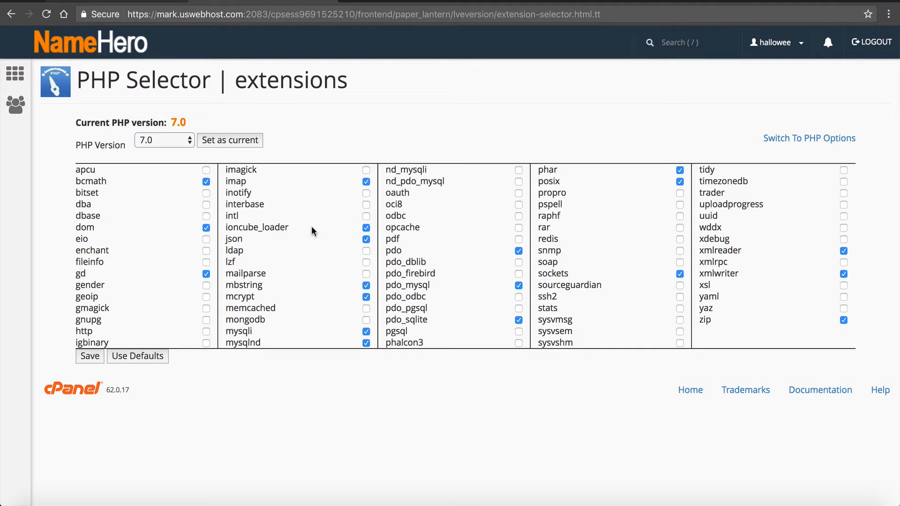
mouse_move(281, 243)
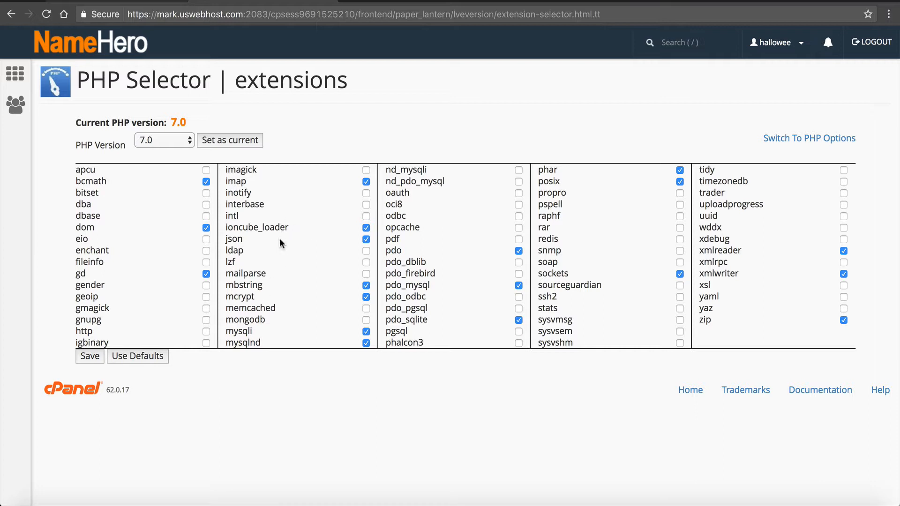
mouse_move(219, 253)
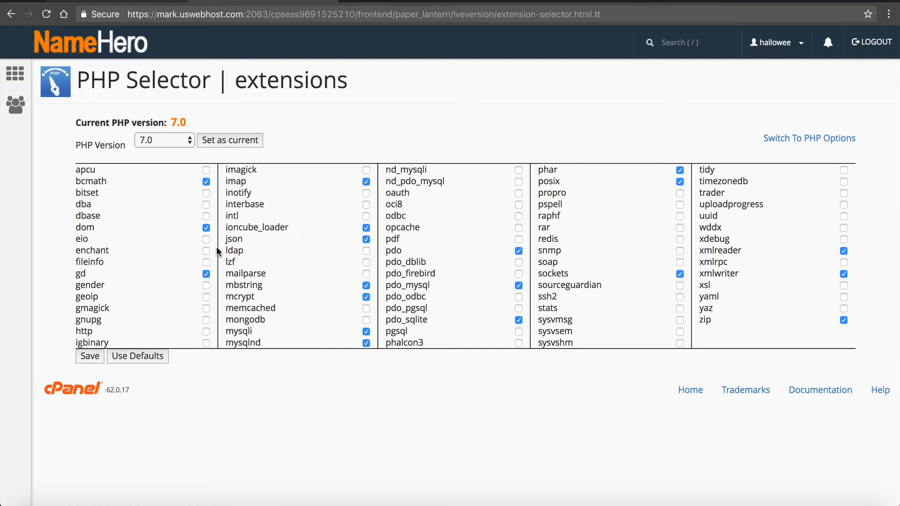
Step: Switch from the extensions list to the PHP Options page
left_click(809, 138)
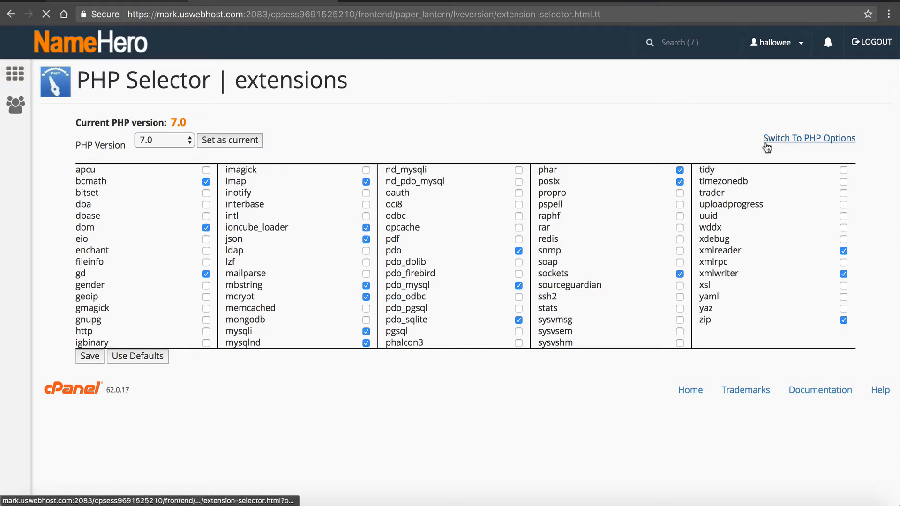
Step: Switch to the PHP Options page listing memory_limit, post_max_size and upload_max_filesize
left_click(808, 137)
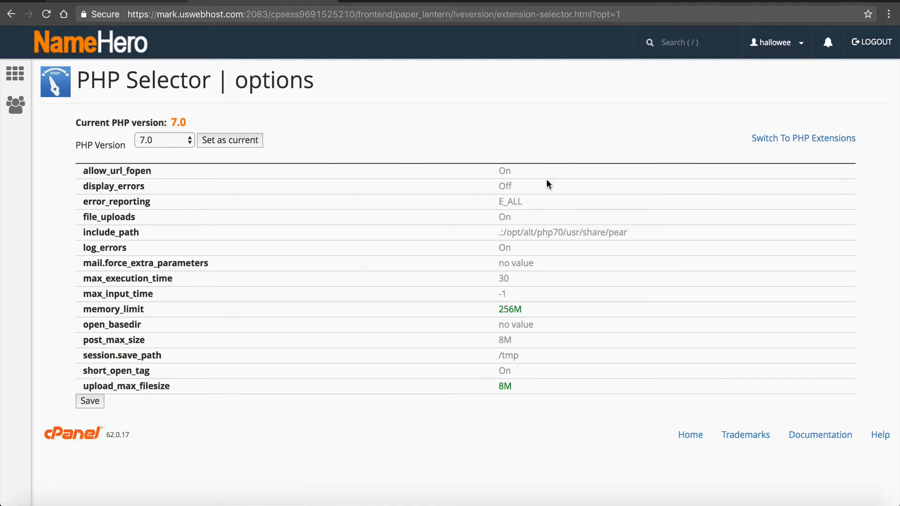
mouse_move(509, 309)
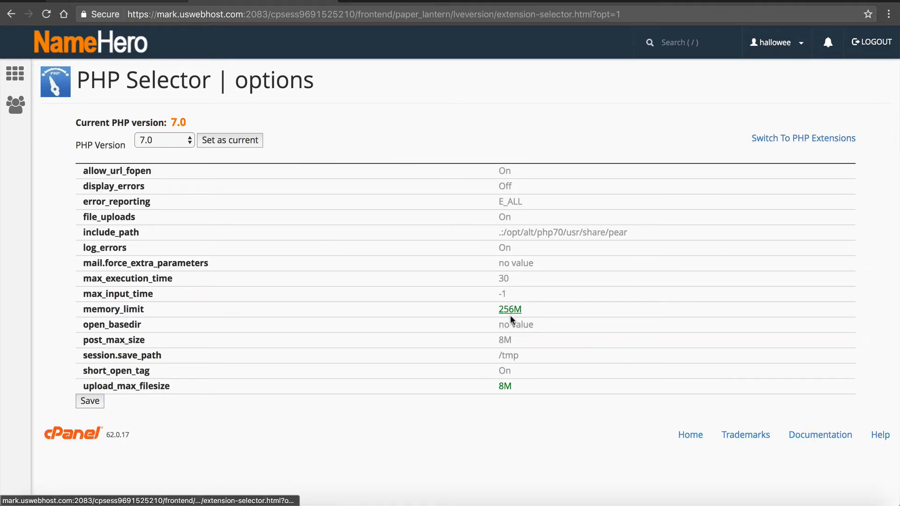
mouse_move(509, 312)
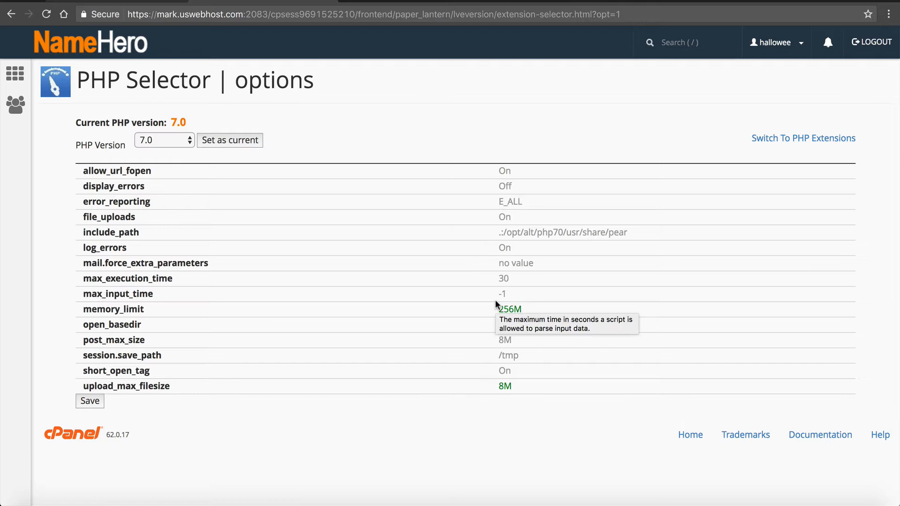
mouse_move(509, 310)
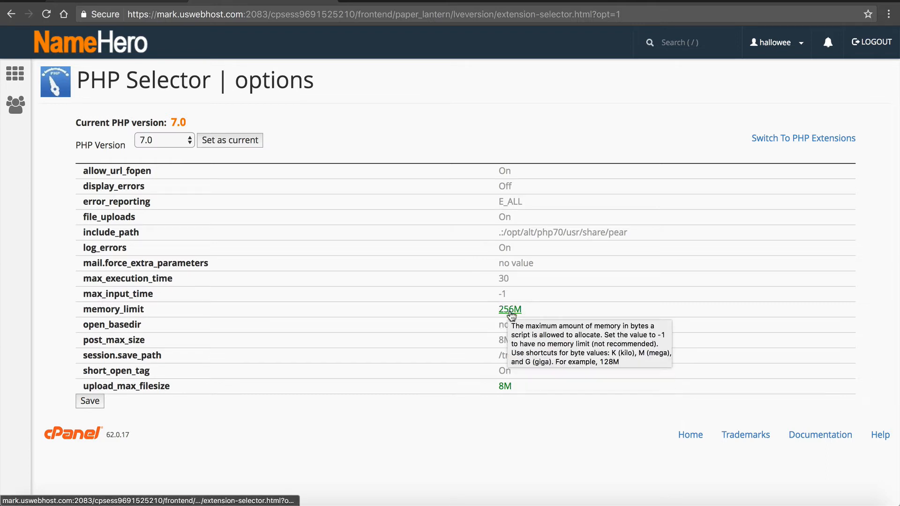
mouse_move(521, 324)
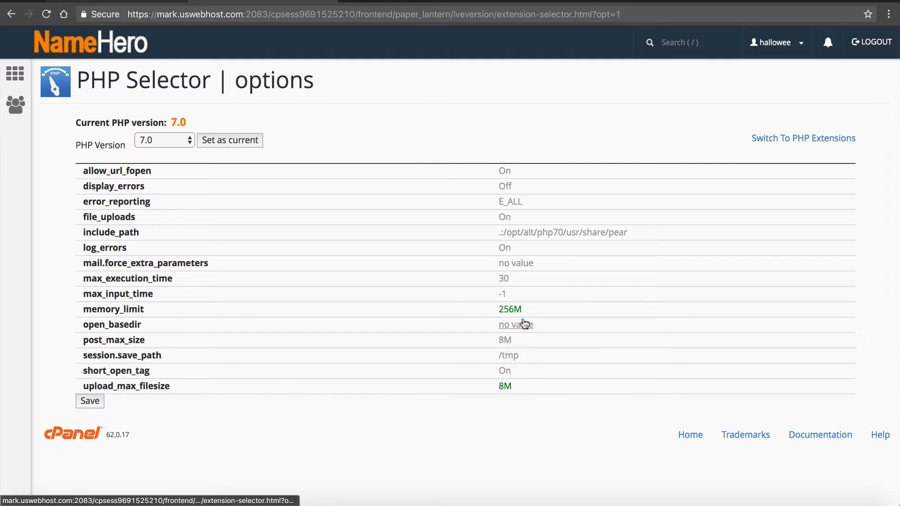
mouse_move(516, 325)
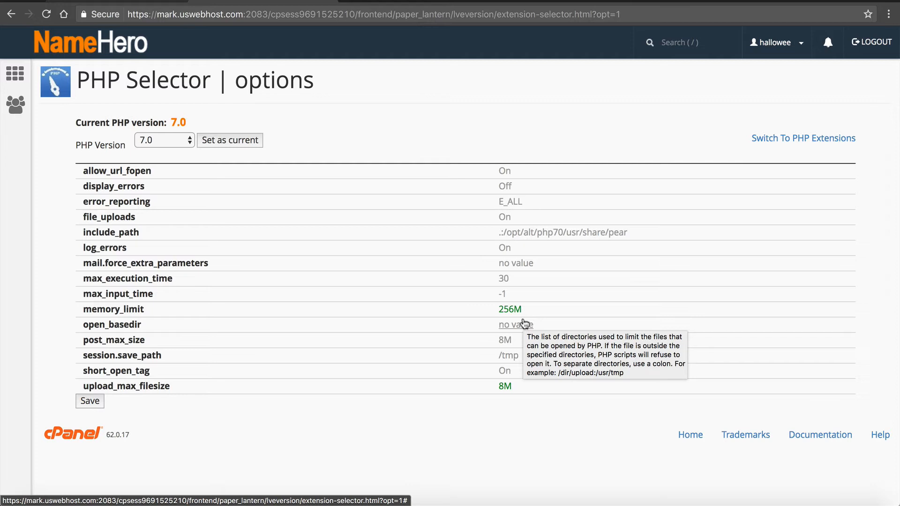
mouse_move(509, 214)
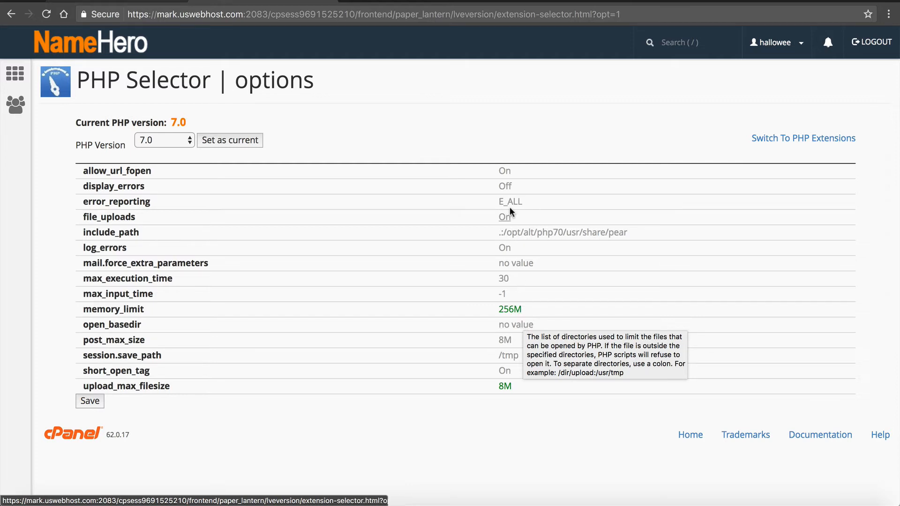
mouse_move(302, 314)
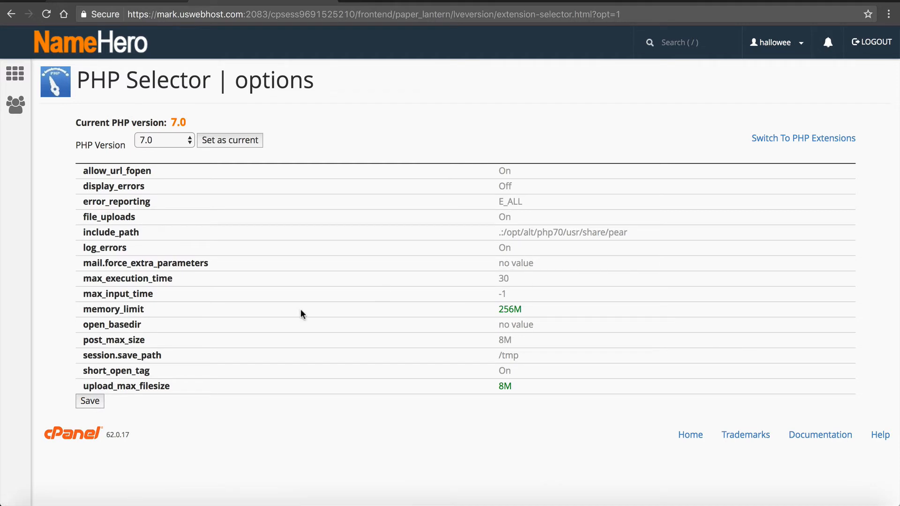
mouse_move(507, 344)
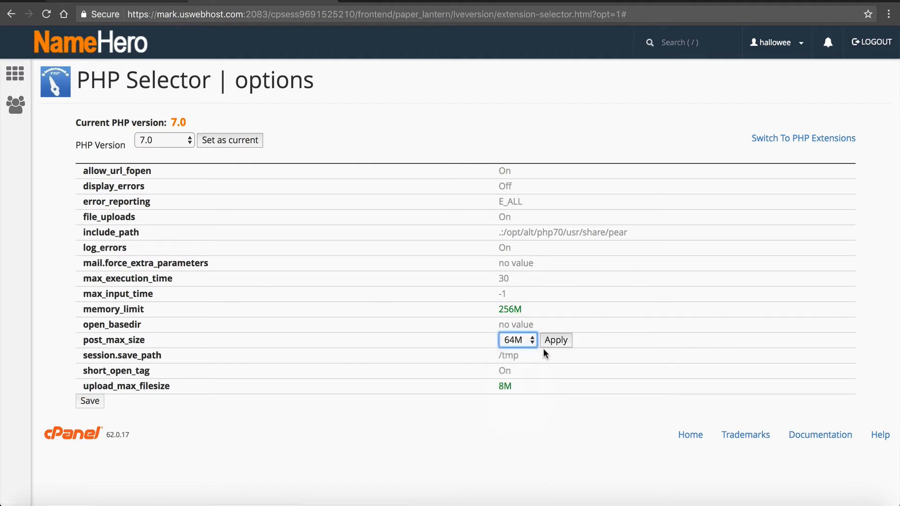
Step: Apply post_max_size 64M and upload_max_filesize 32M, save, and pick version 5.6
left_click(555, 340)
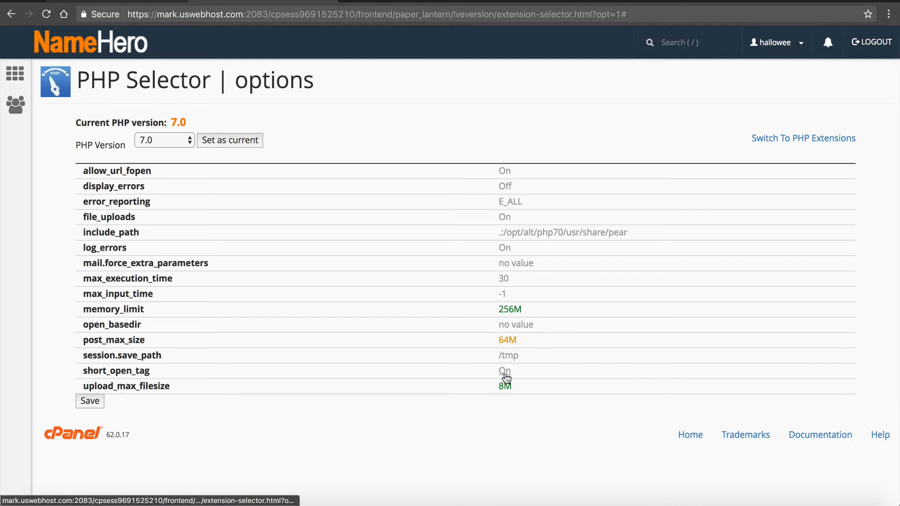
left_click(504, 385)
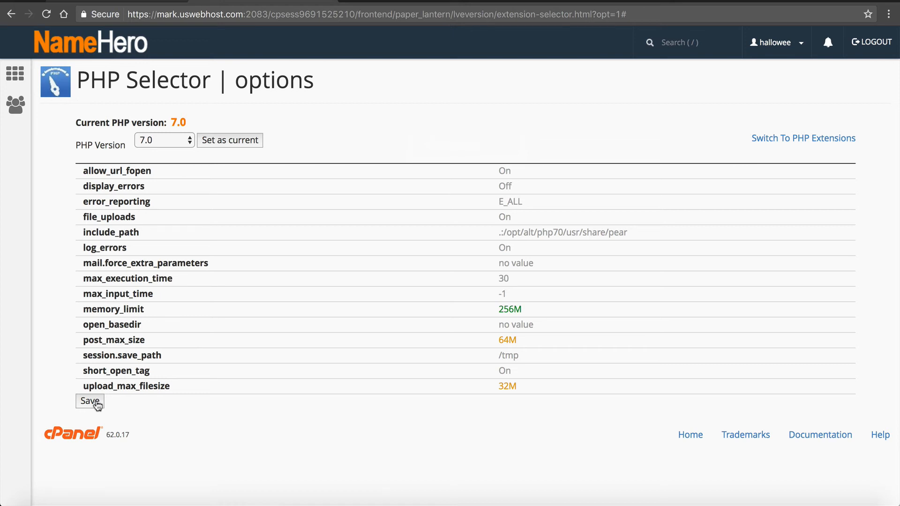
left_click(164, 140)
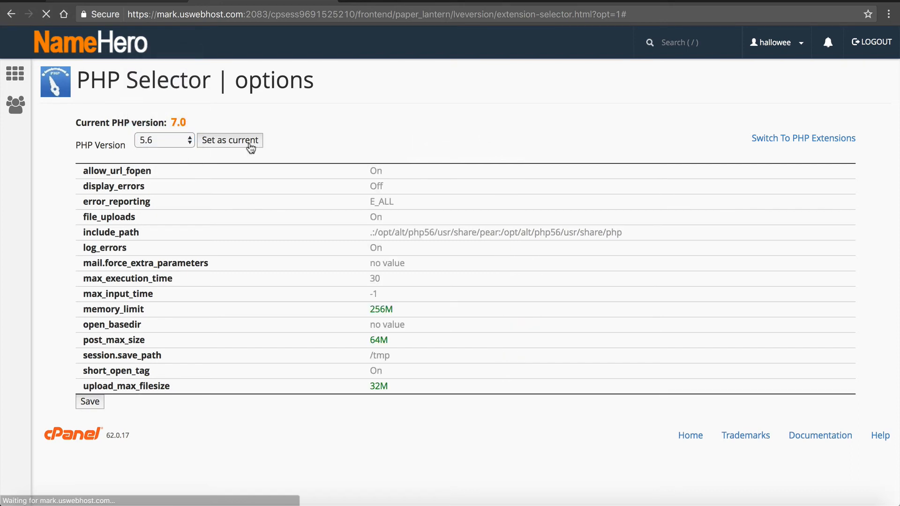
Step: Make PHP 5.6 current and save the options twice, keeping 64M and 32M
left_click(230, 141)
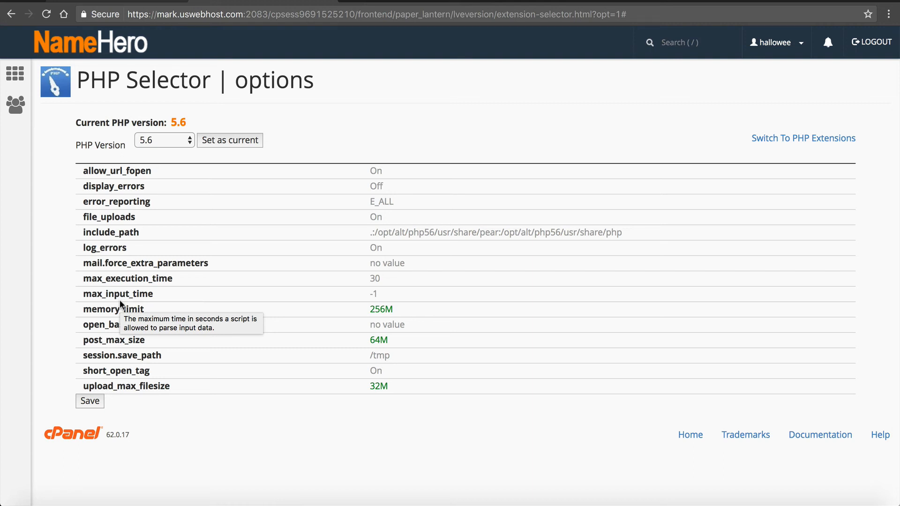
mouse_move(121, 304)
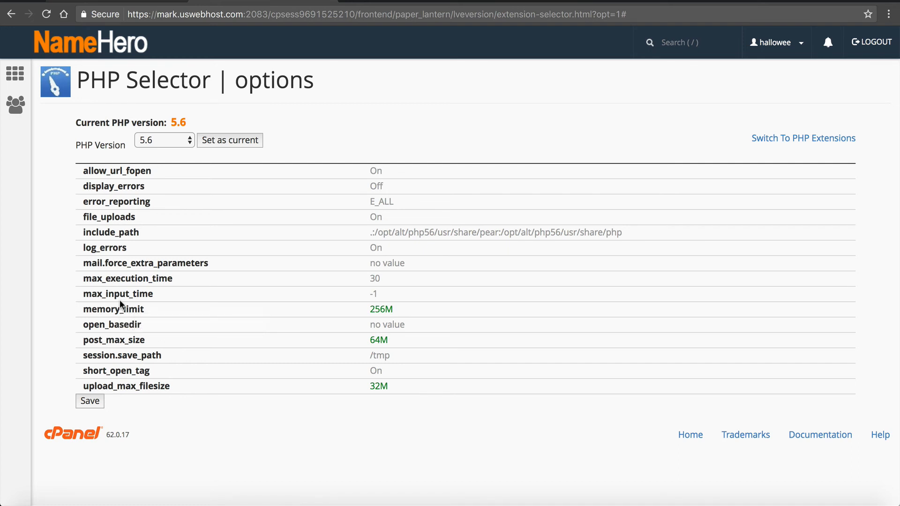
mouse_move(93, 408)
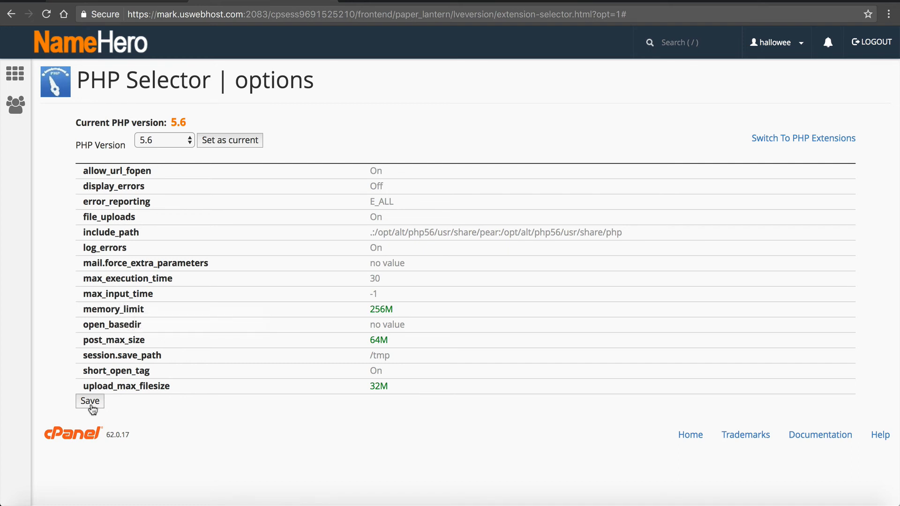
left_click(90, 401)
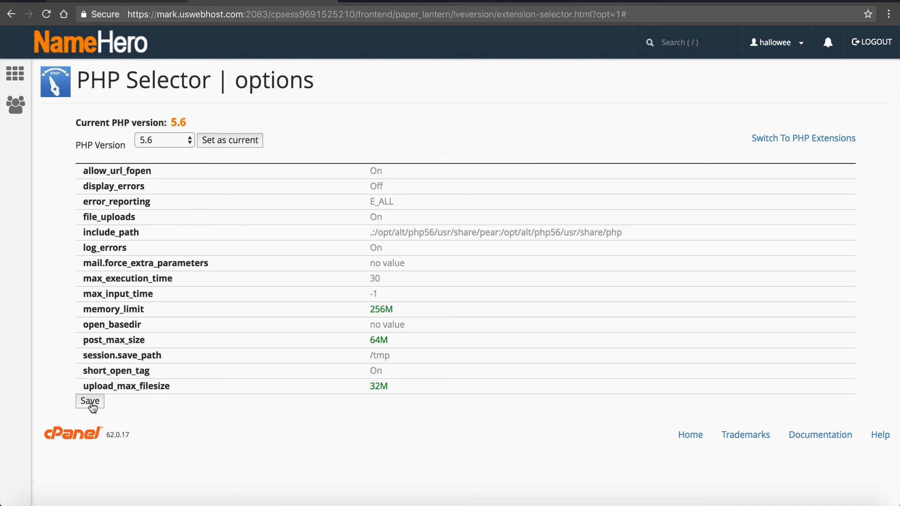
left_click(89, 401)
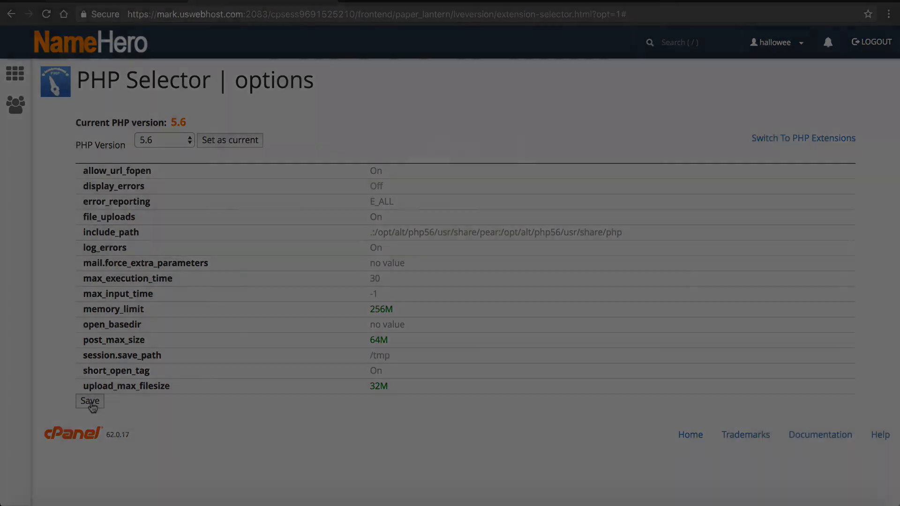